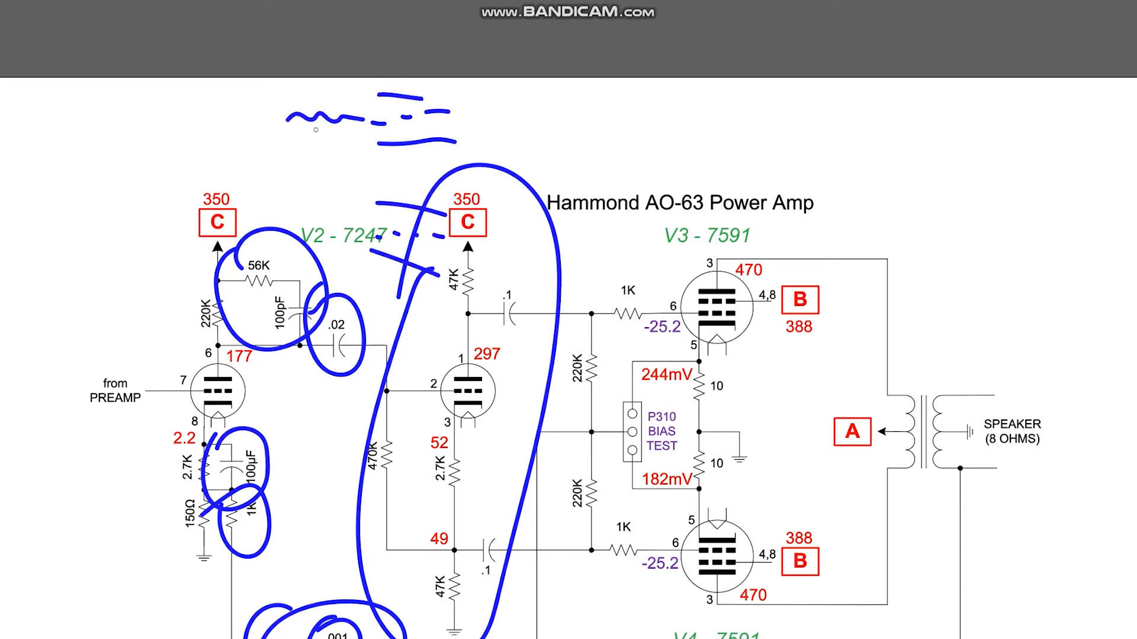
# Erase the stray scribbles above the schematic and the large loop over the V2 stage
pyautogui.moveTo(289, 123); pyautogui.dragTo(296, 170)
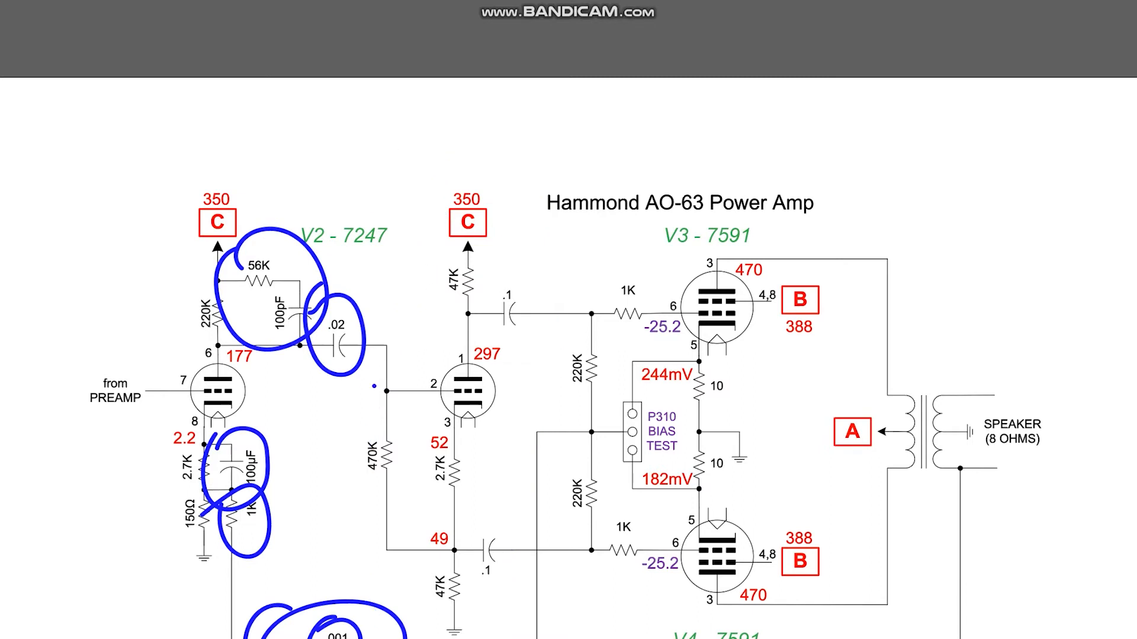
# Circle V2's input grid, the 47K resistor and upper .1 coupling capacitor, and trace the P310 bias wire
pyautogui.moveTo(355, 377); pyautogui.dragTo(424, 403)
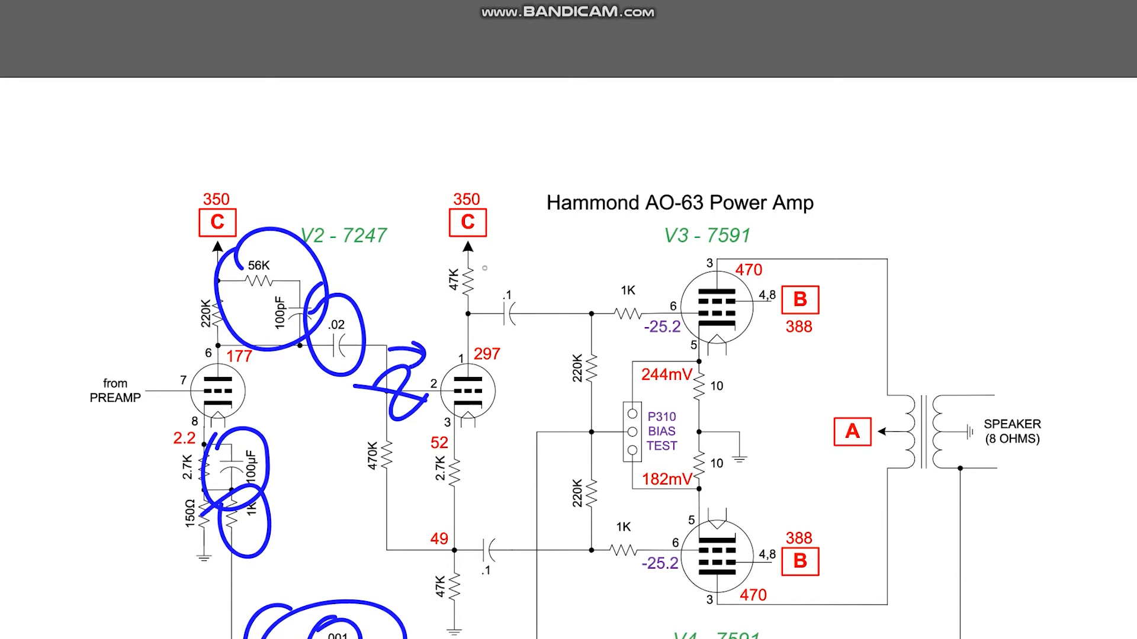
pyautogui.moveTo(486, 269); pyautogui.dragTo(508, 290)
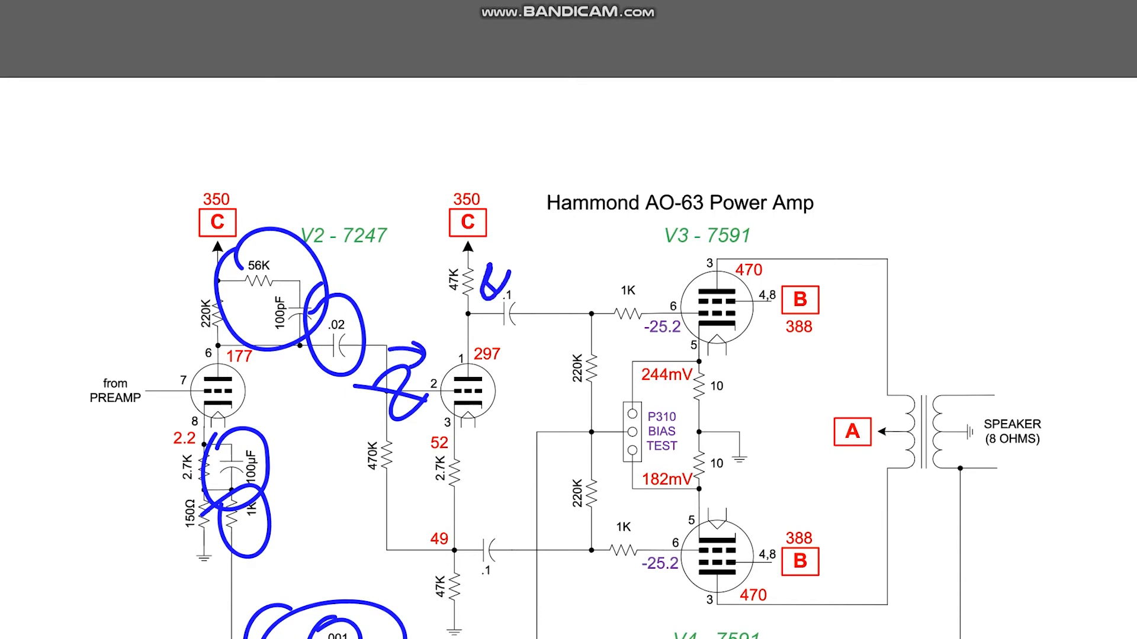
pyautogui.moveTo(492, 283); pyautogui.dragTo(537, 304)
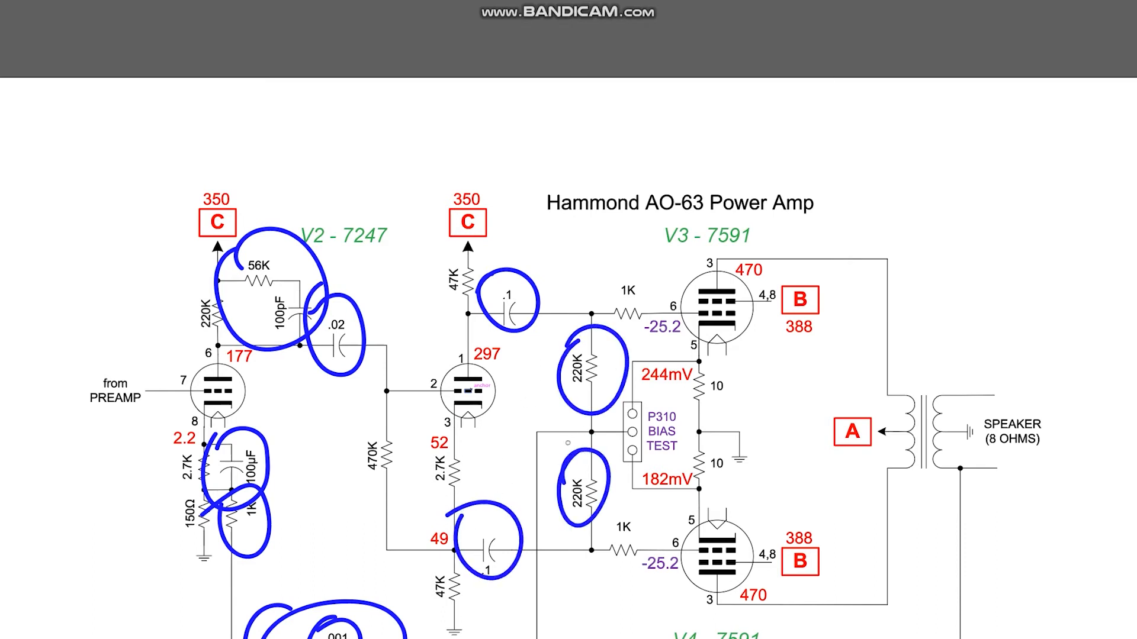
pyautogui.moveTo(537, 428); pyautogui.dragTo(522, 558)
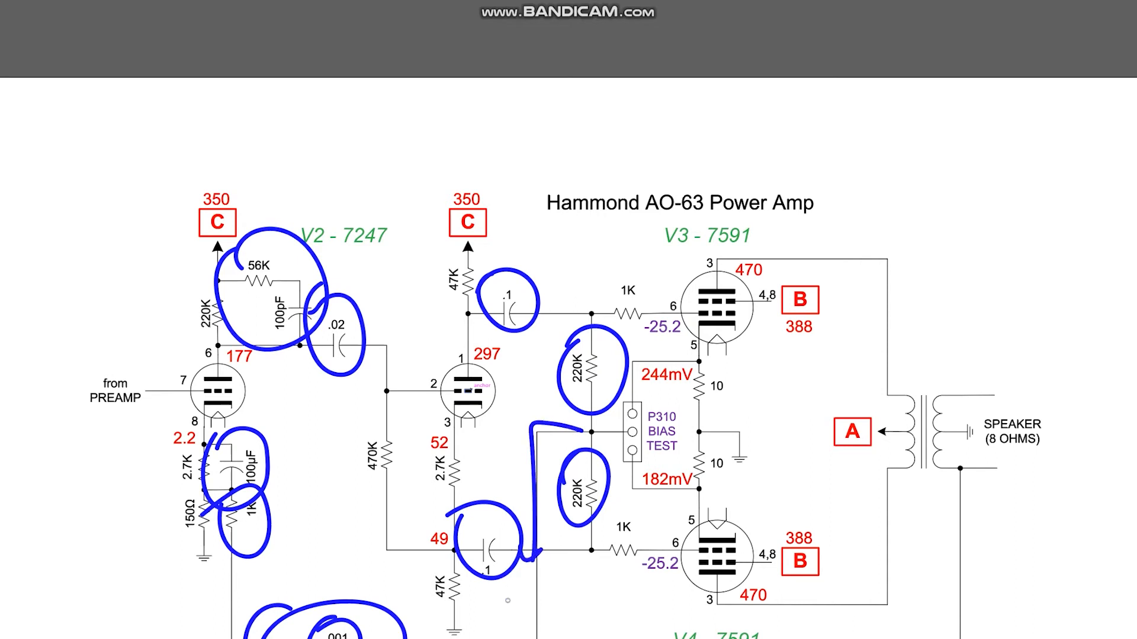